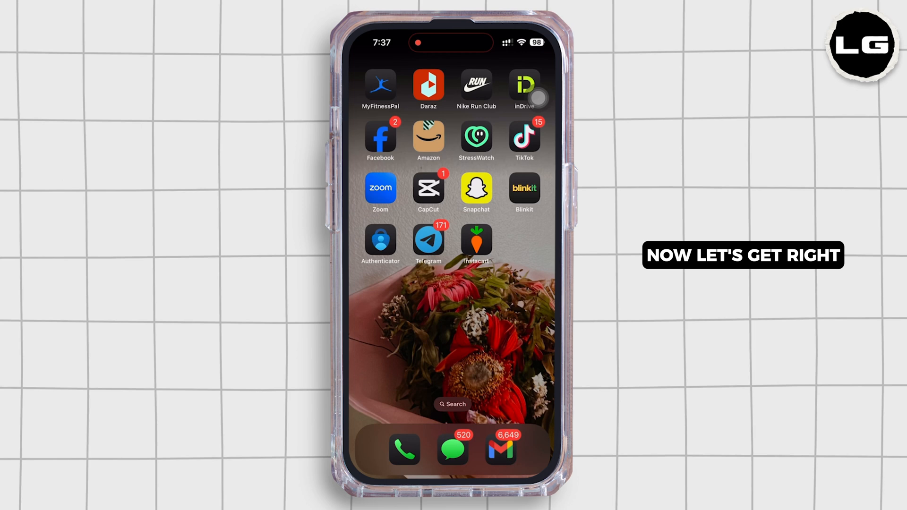
Step: Swipe across the home screen to reach the App Store
scroll(left, 3)
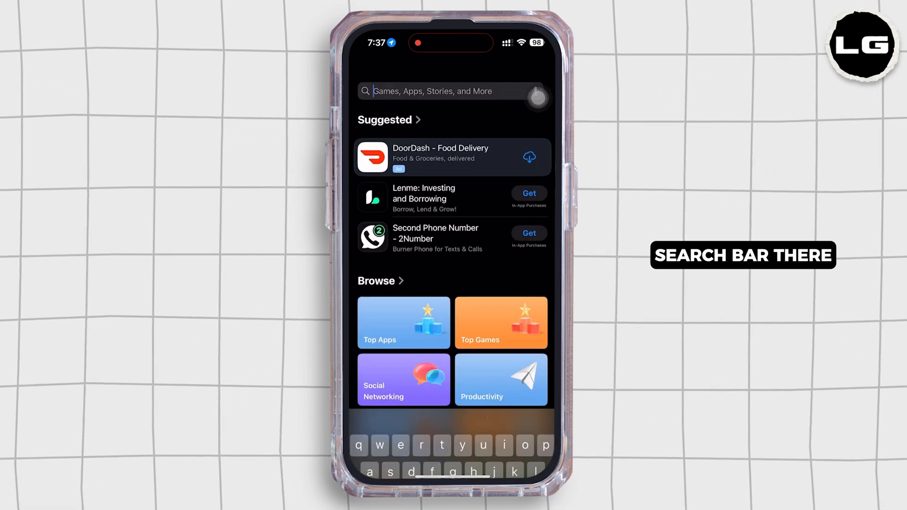
Step: Search 'google' and launch the installed Google Authenticator from its listing
text(google)
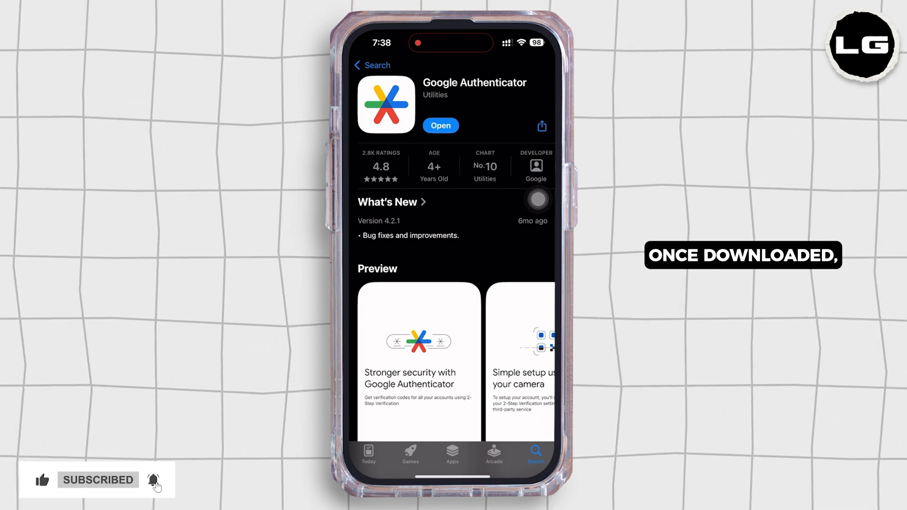
click(440, 125)
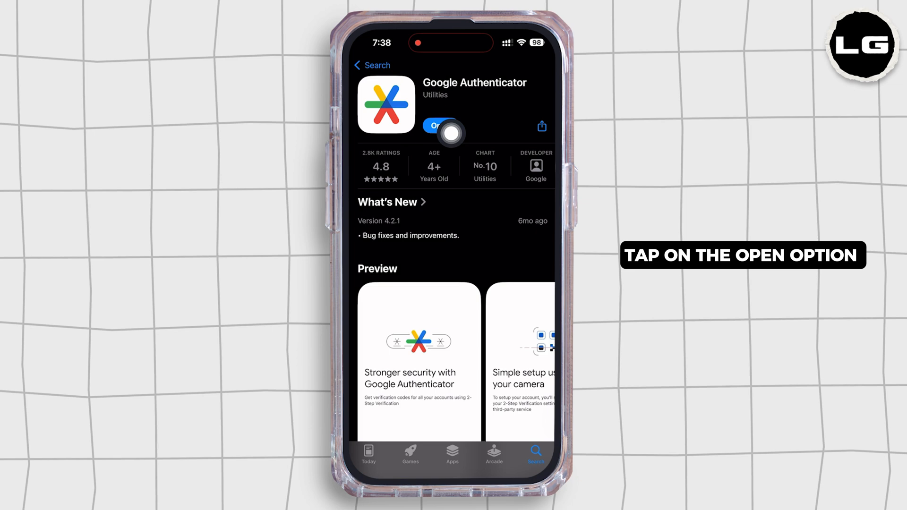
Step: Start first-time setup and sign in with the suggested Google account
click(437, 125)
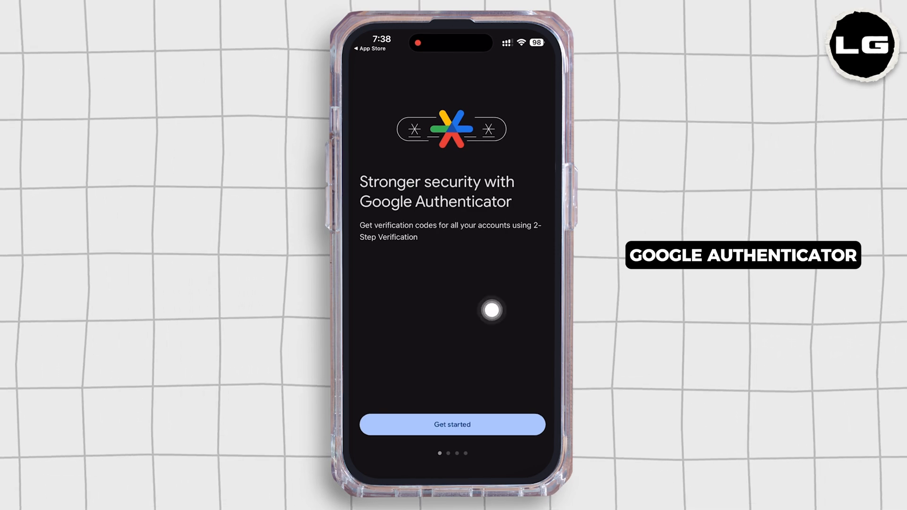
click(452, 424)
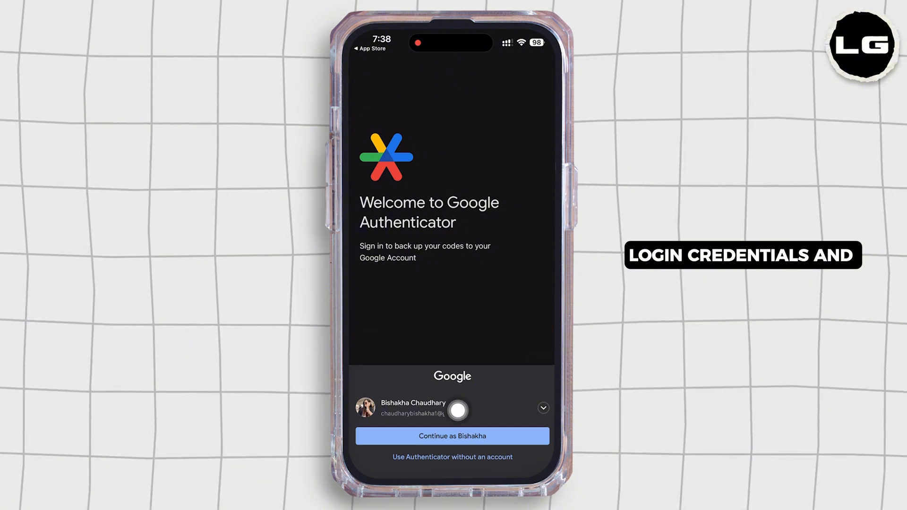
click(452, 436)
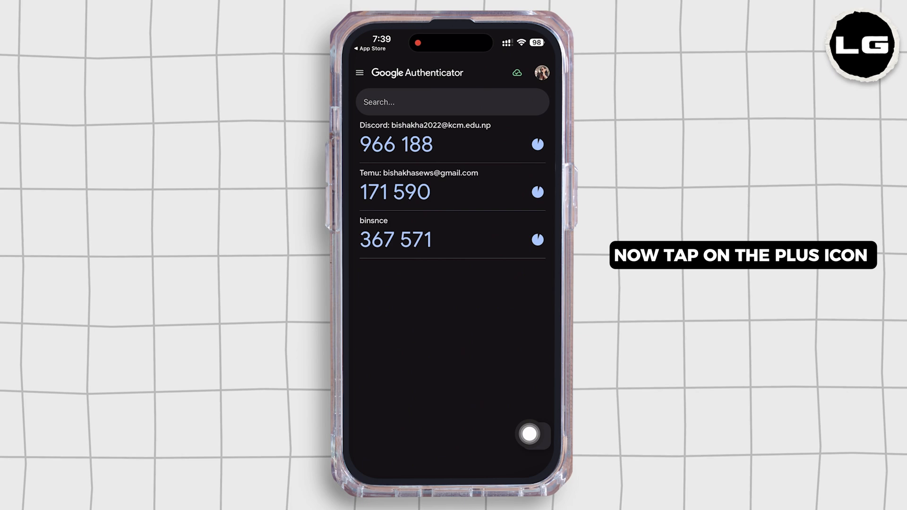
Step: From the + menu choose Enter a setup key to reach the manual account form
click(534, 436)
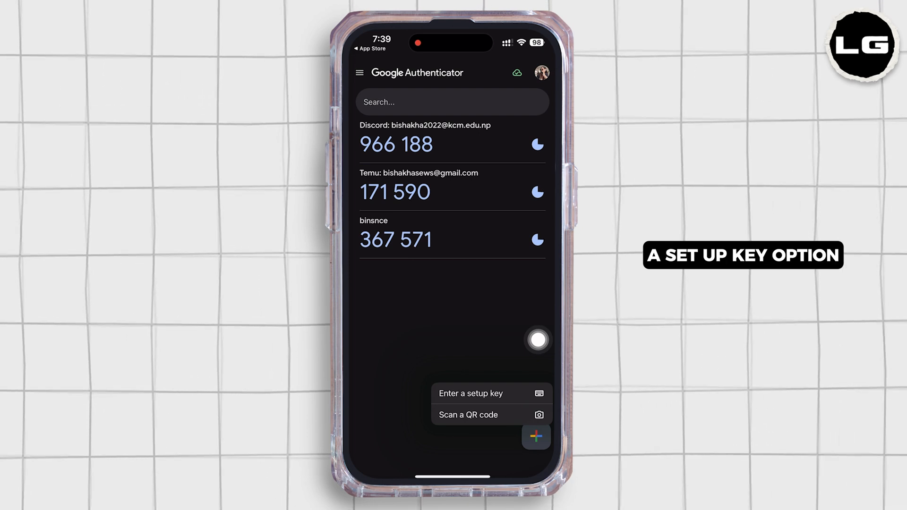
click(470, 393)
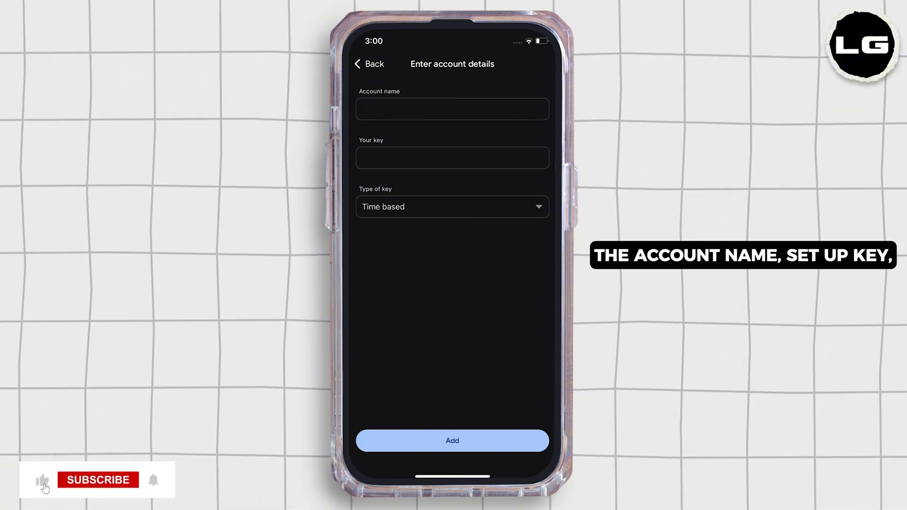
Step: Back out of the account details form without adding anything
click(98, 480)
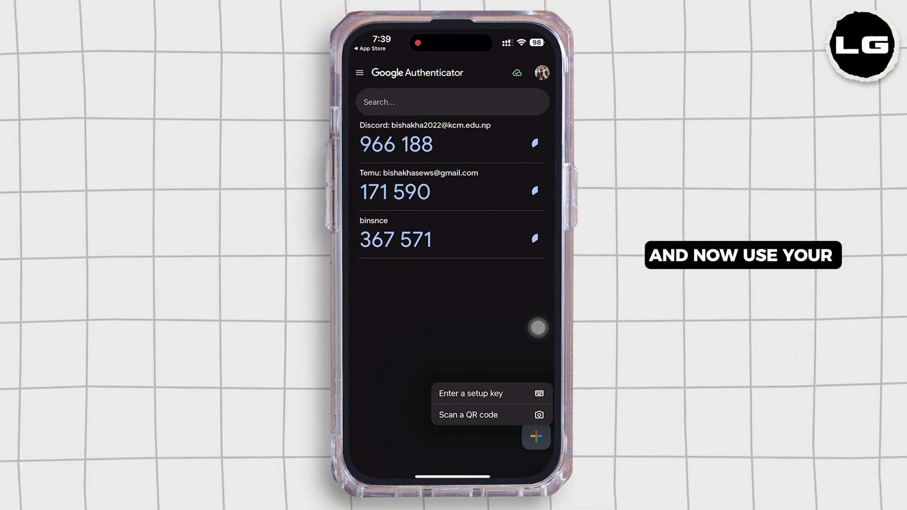
Step: Dismiss the add-code options and return to the home screen showing the Authenticator icon
click(468, 415)
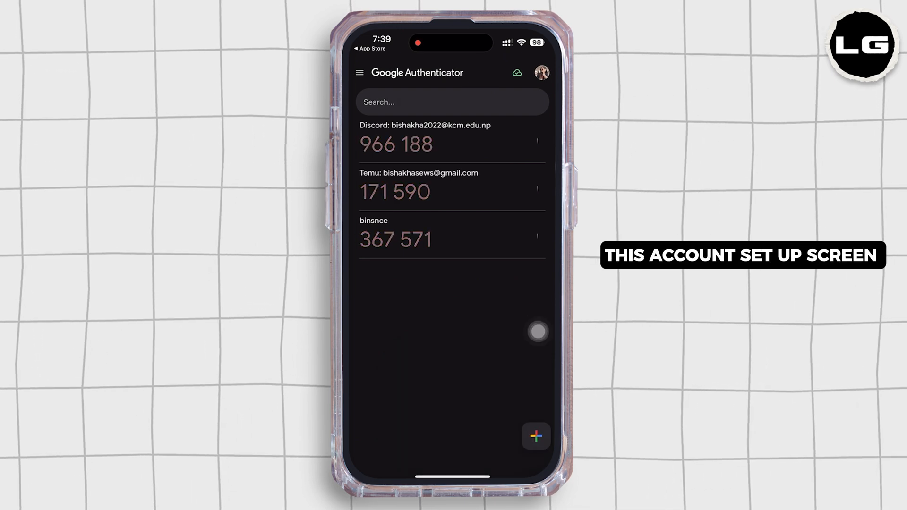
click(535, 437)
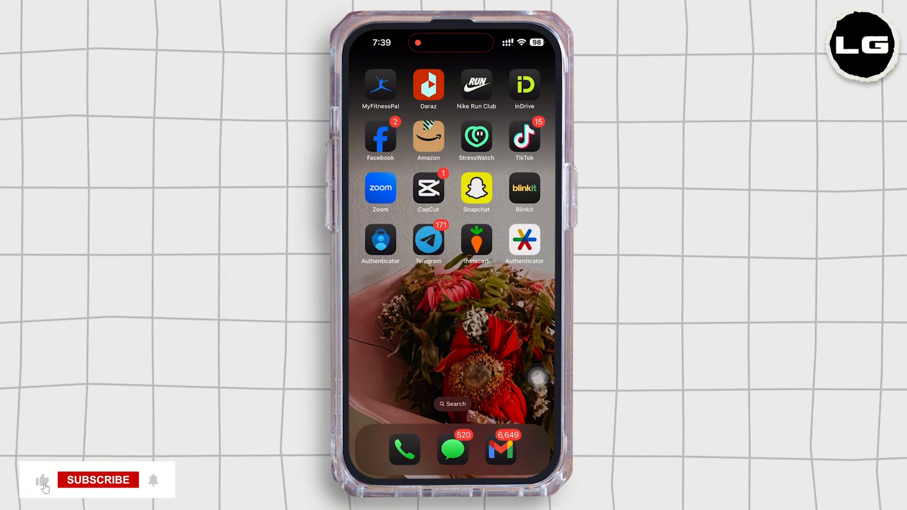
click(97, 480)
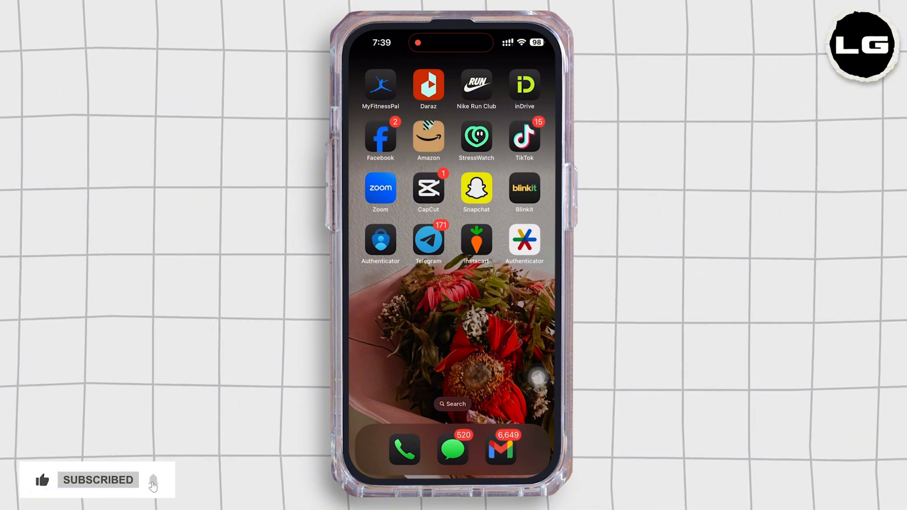